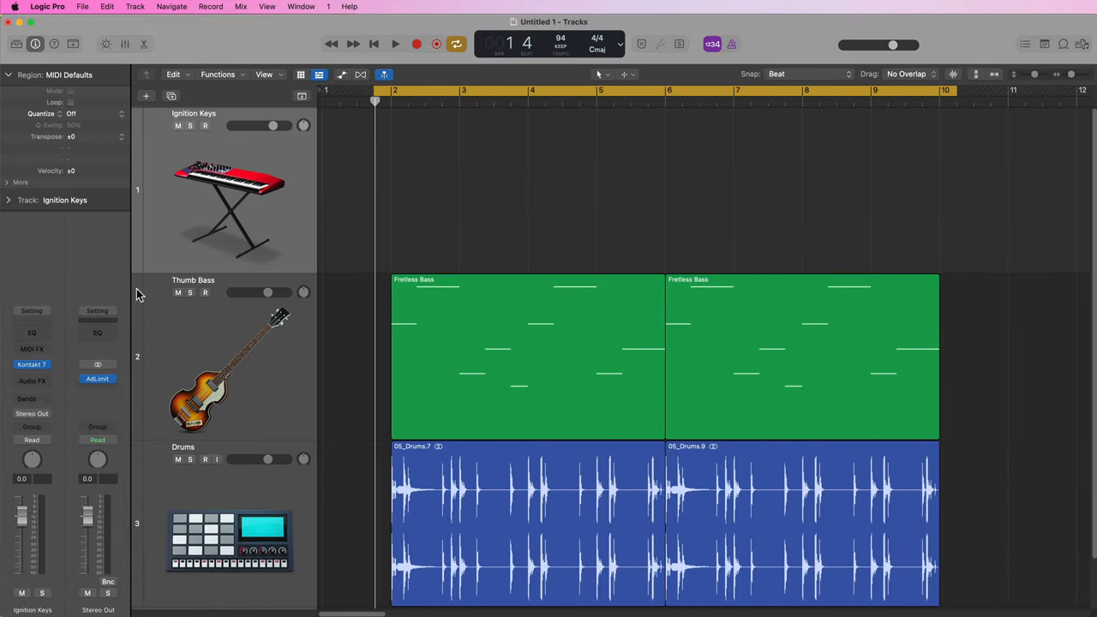
{"action": "mouse_move", "coordinate": [32, 349]}
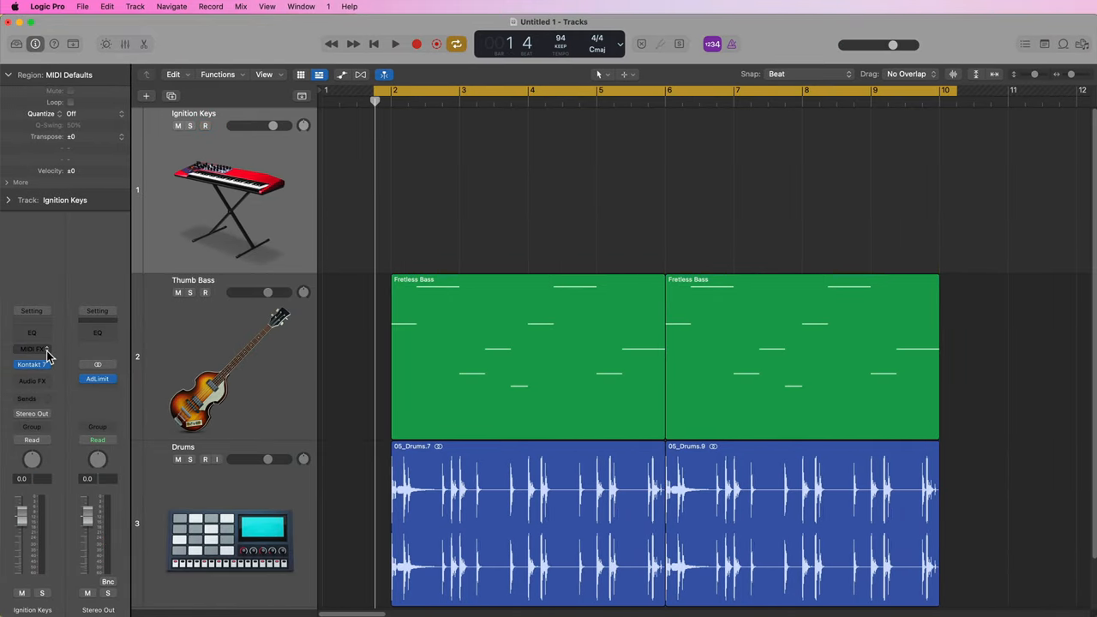
Insert a Chord Trigger MIDI effect on Ignition Keys and move its window aside
{"action": "left_click", "coordinate": [32, 349]}
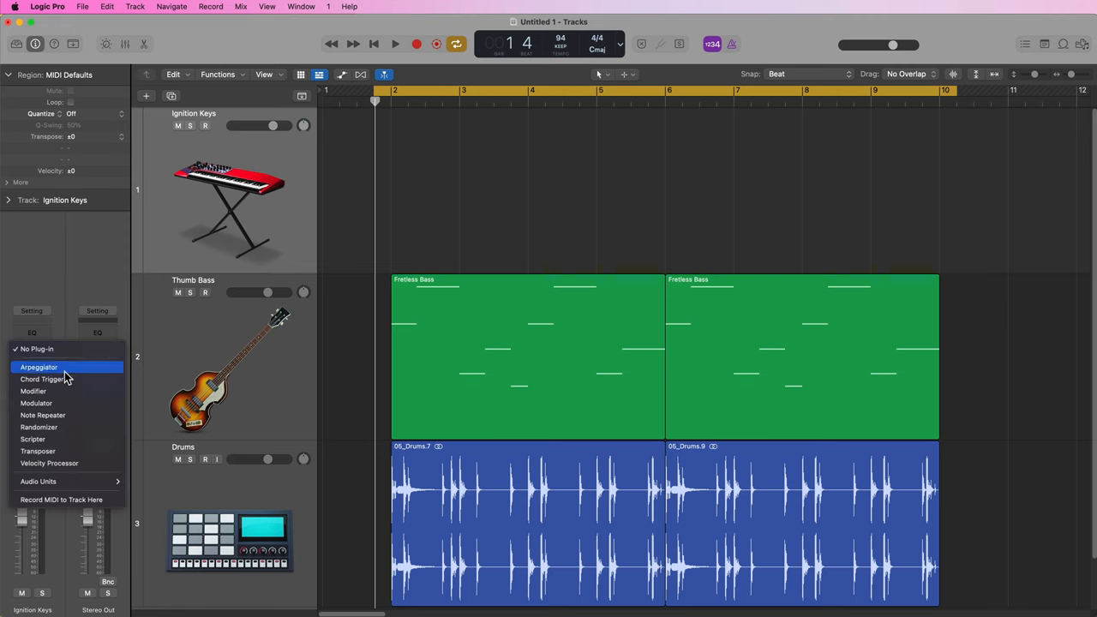
{"action": "left_click", "coordinate": [41, 379]}
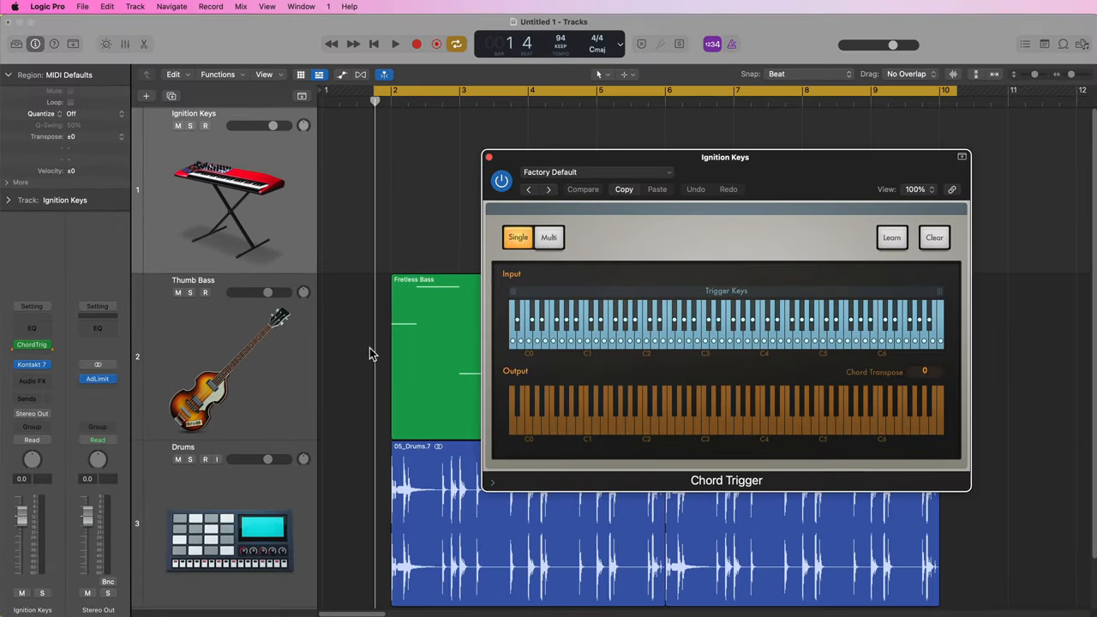
{"action": "mouse_move", "coordinate": [575, 346]}
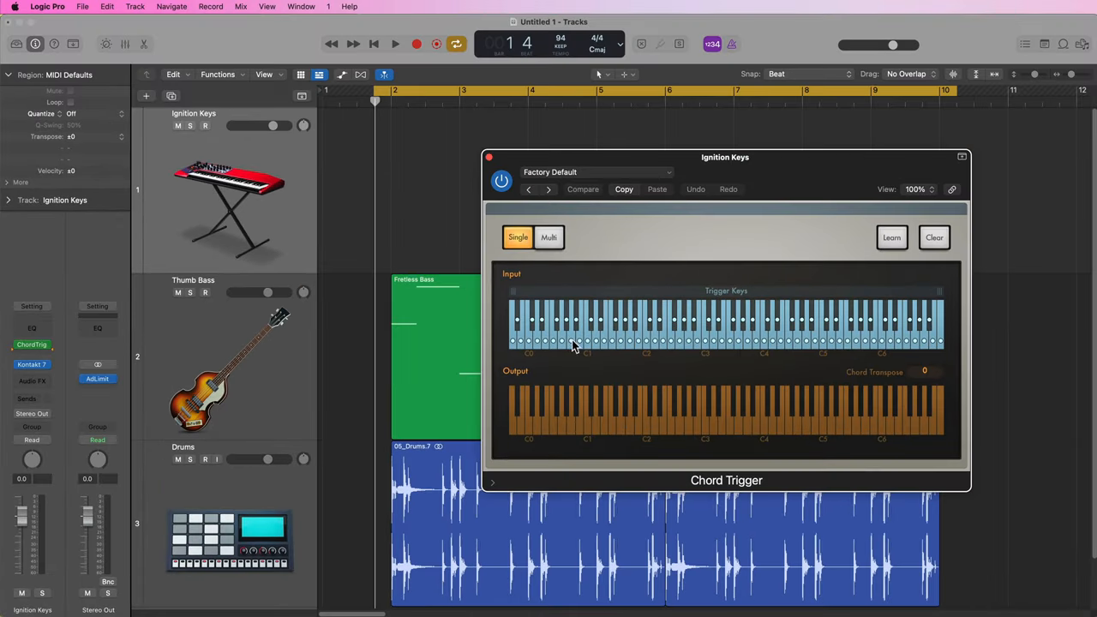
{"action": "mouse_move", "coordinate": [810, 254]}
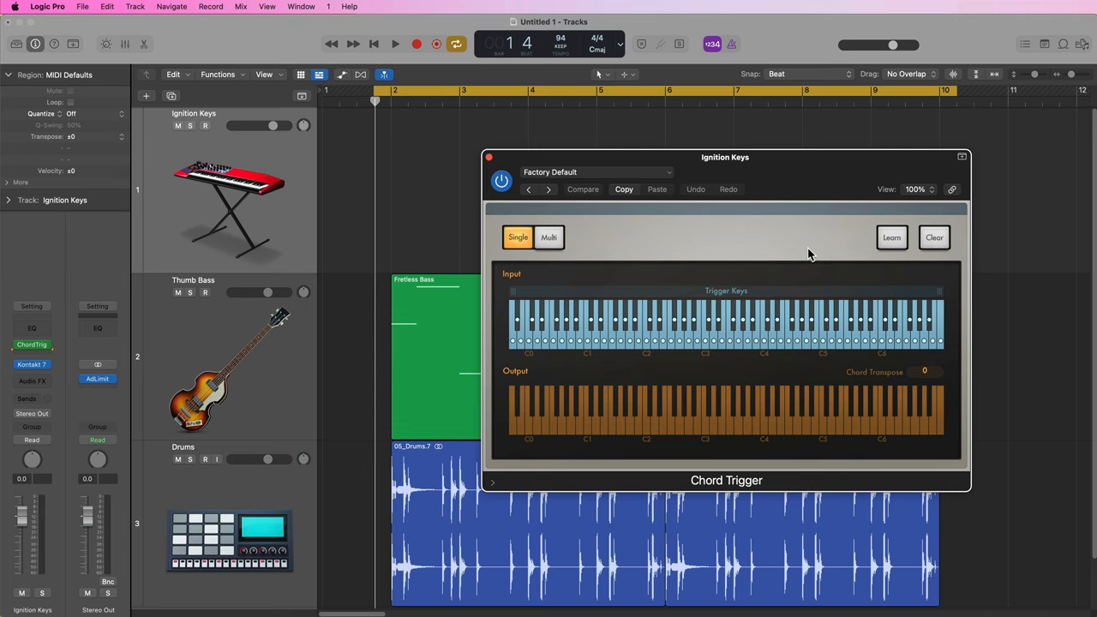
{"action": "left_click_drag", "start_coordinate": [725, 157], "coordinate": [807, 243]}
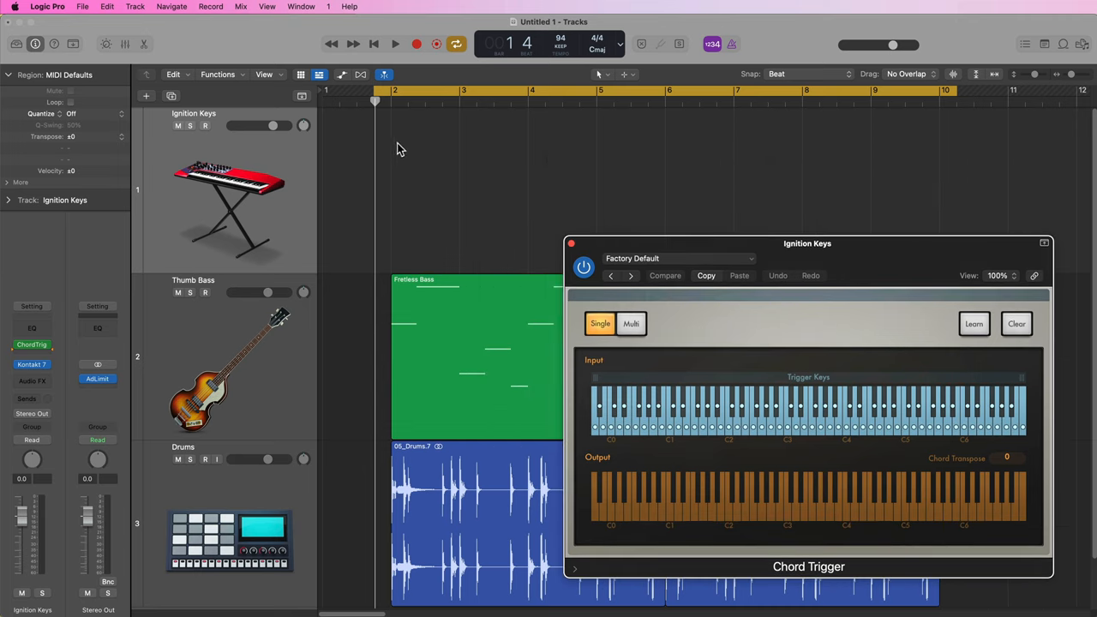
{"action": "mouse_move", "coordinate": [957, 168]}
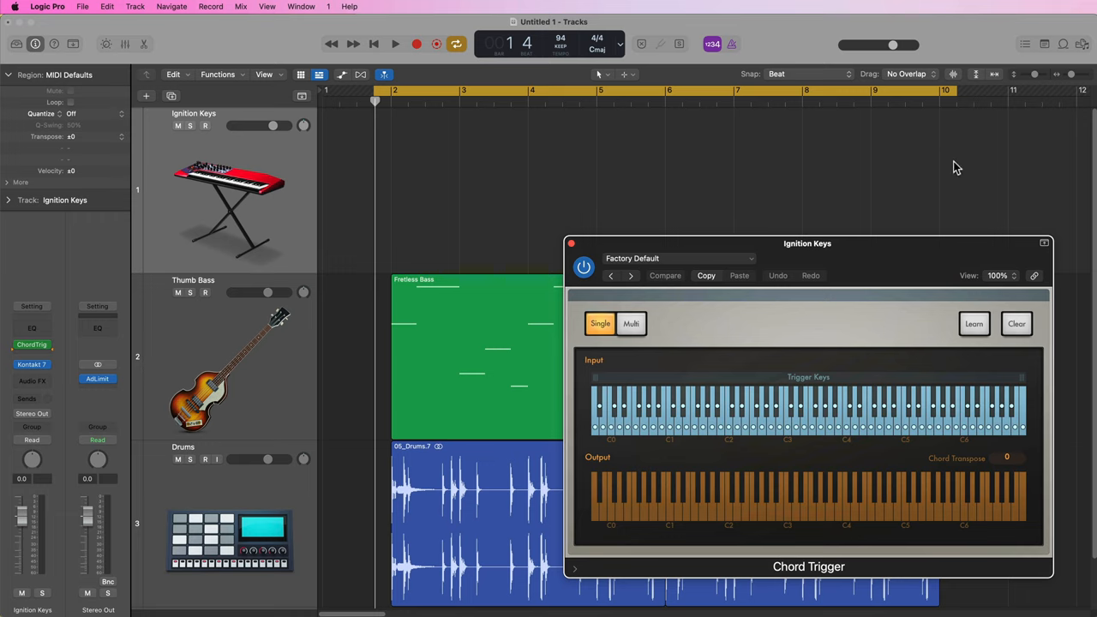
{"action": "mouse_move", "coordinate": [864, 538]}
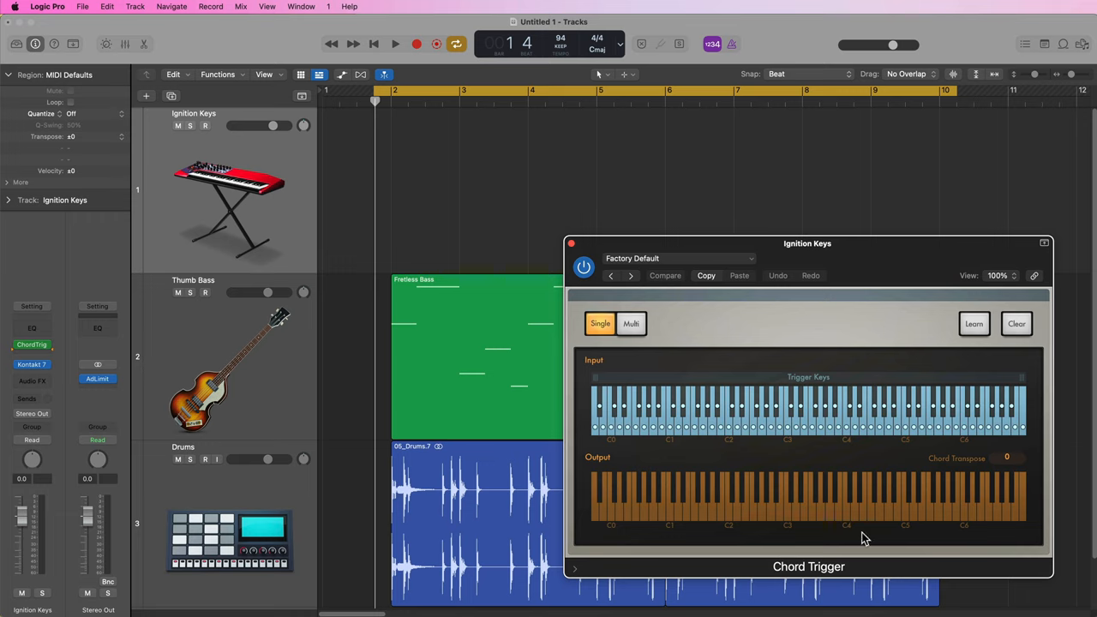
{"action": "mouse_move", "coordinate": [548, 258]}
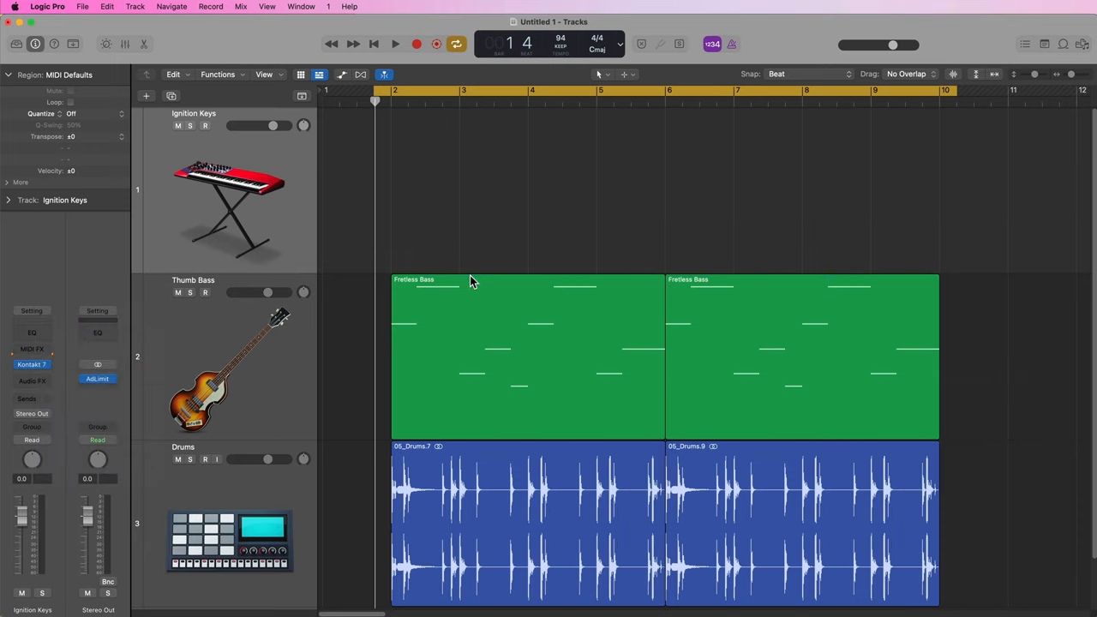
Select the first Fretless Bass region and arm Ignition Keys for recording
{"action": "left_click", "coordinate": [471, 280]}
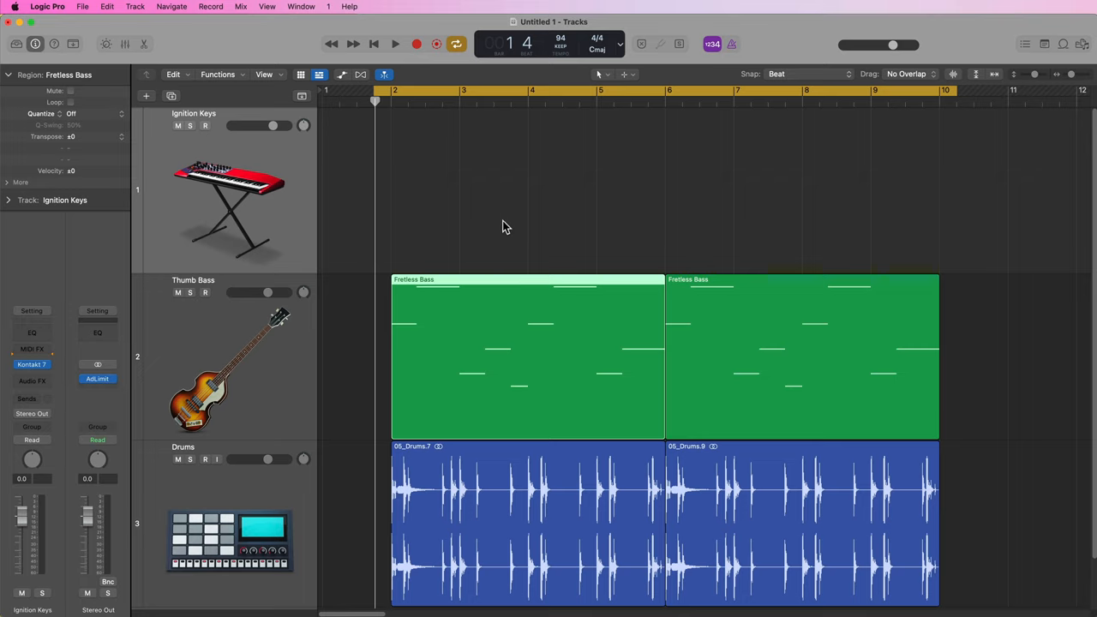
{"action": "mouse_move", "coordinate": [529, 347]}
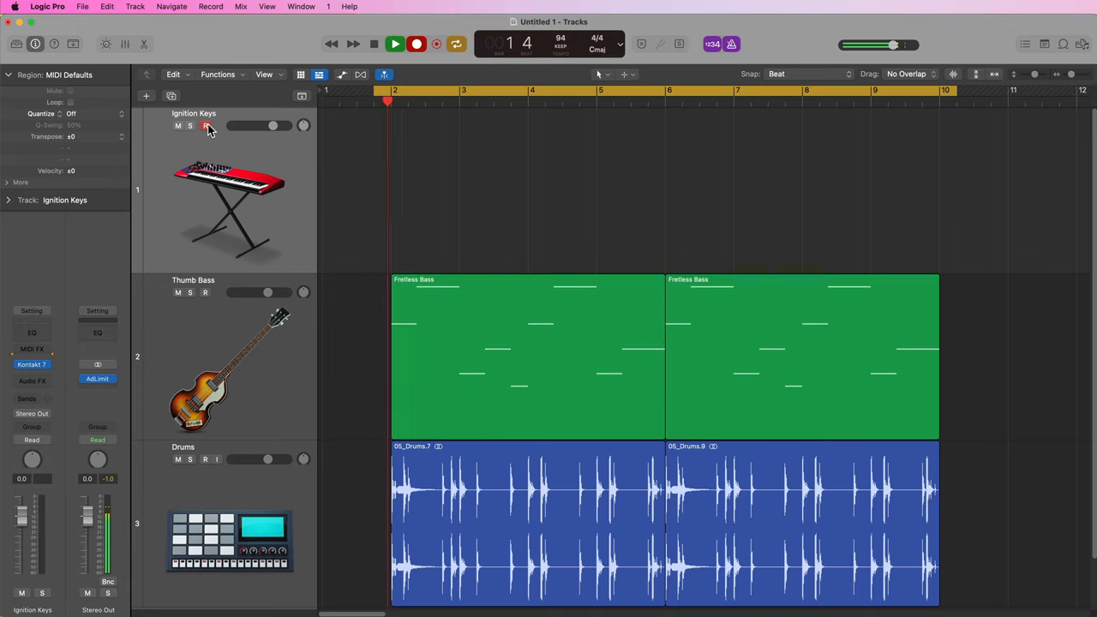
{"action": "left_click", "coordinate": [416, 43]}
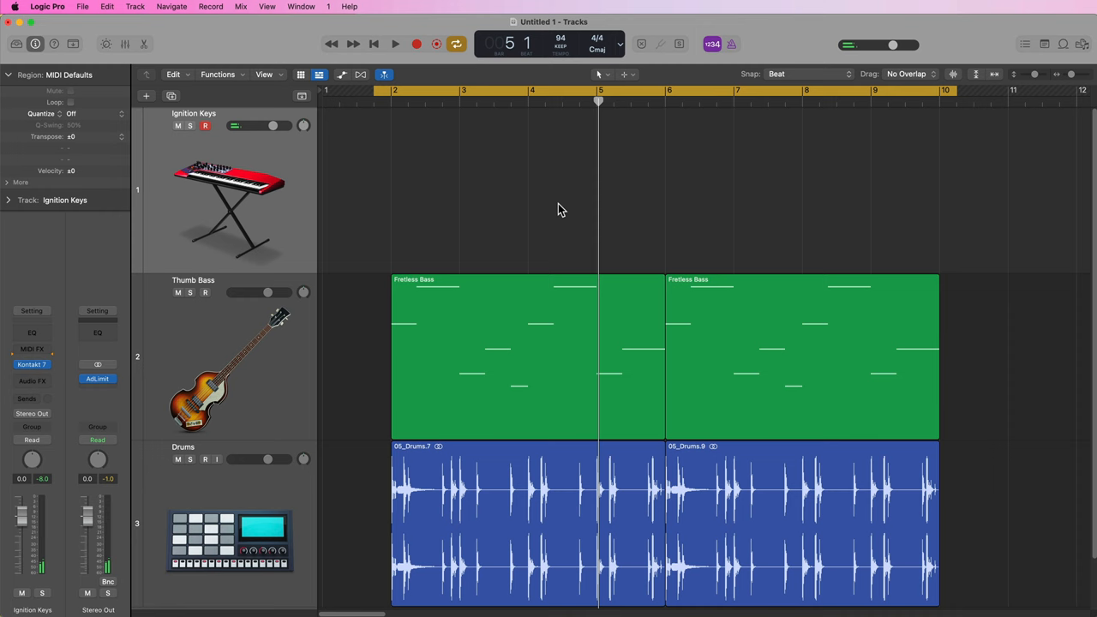
Load the Multi > Keyboard Voicings > Diatonic Right Hand preset into Chord Trigger
{"action": "left_click", "coordinate": [32, 364]}
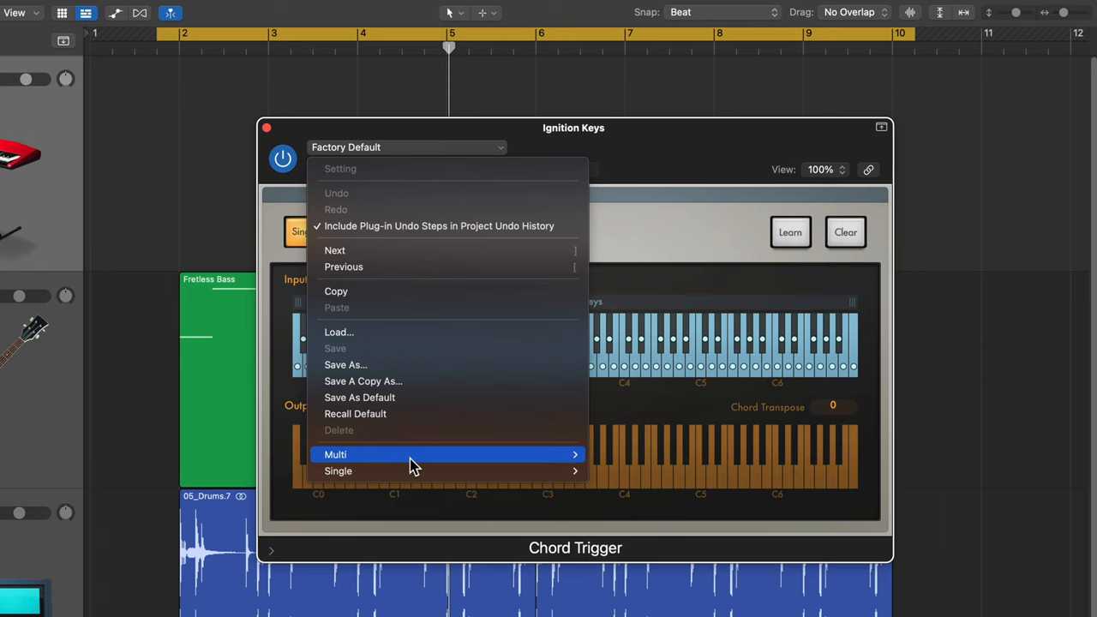
{"action": "mouse_move", "coordinate": [617, 467]}
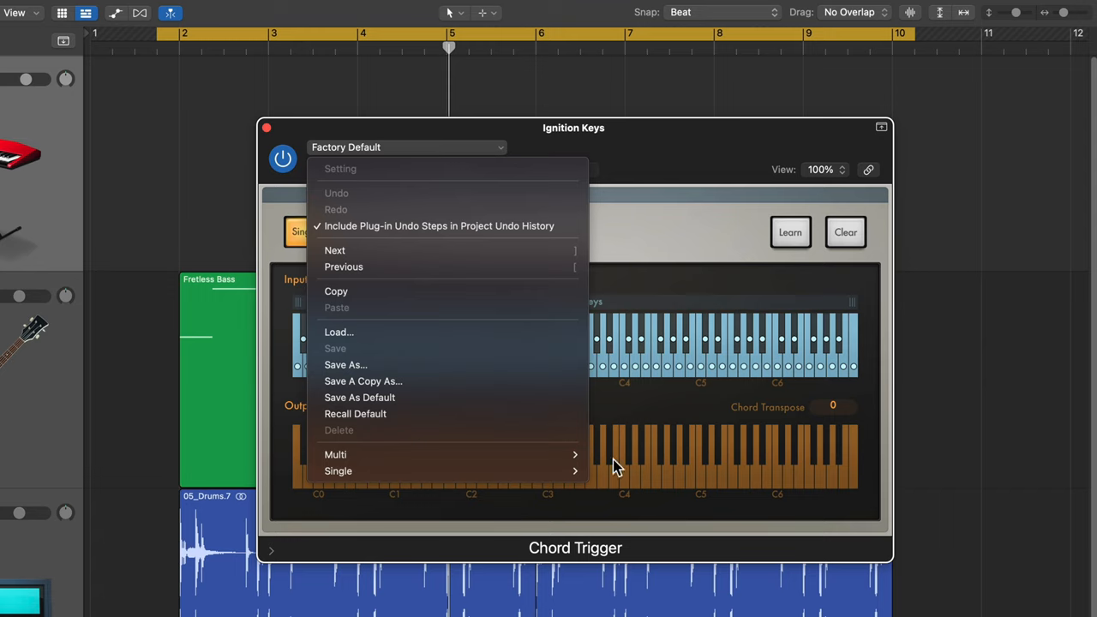
{"action": "mouse_move", "coordinate": [630, 470]}
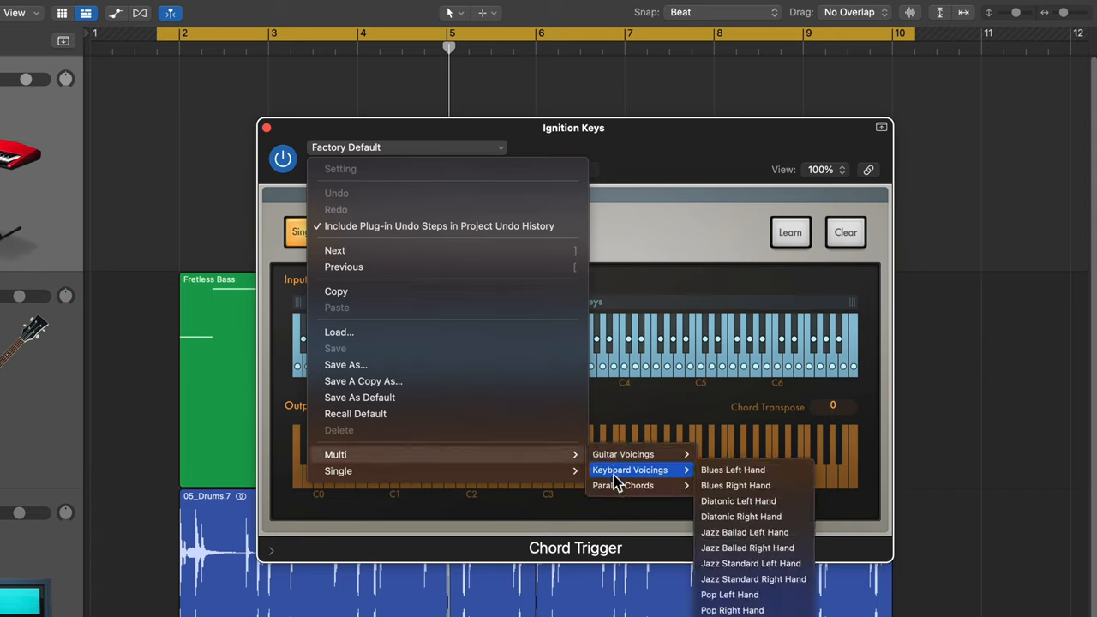
{"action": "mouse_move", "coordinate": [753, 501]}
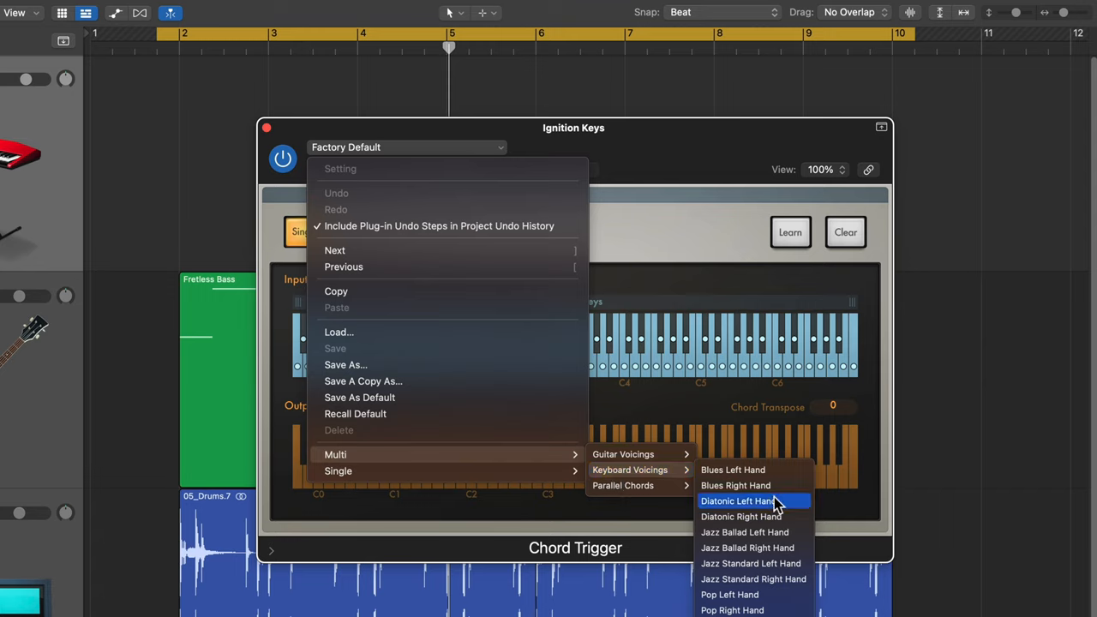
{"action": "left_click", "coordinate": [740, 516]}
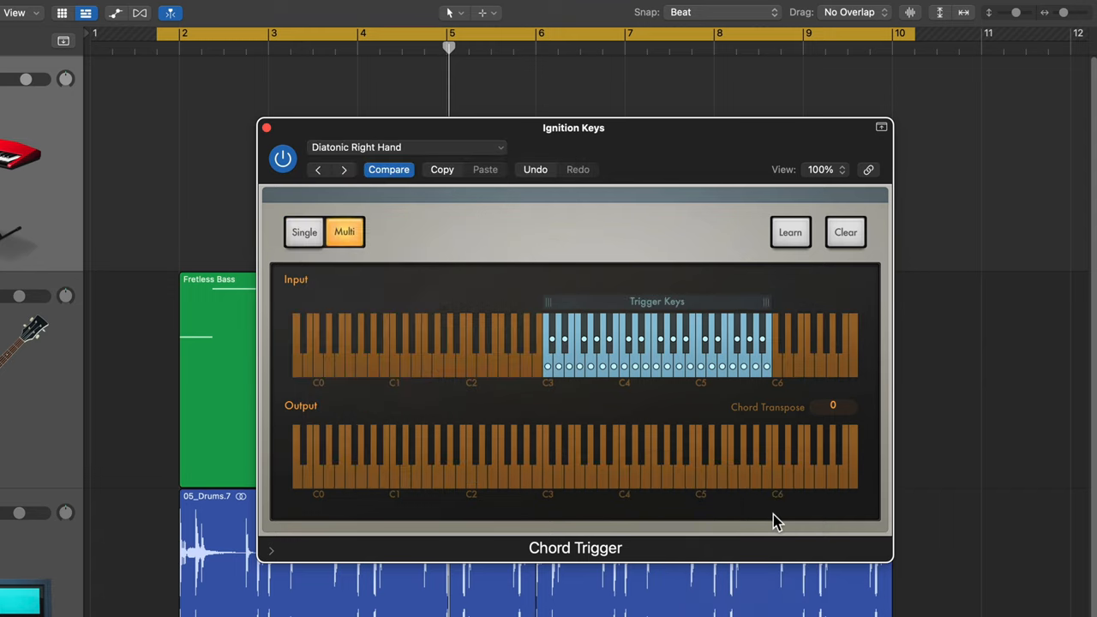
{"action": "mouse_move", "coordinate": [490, 367]}
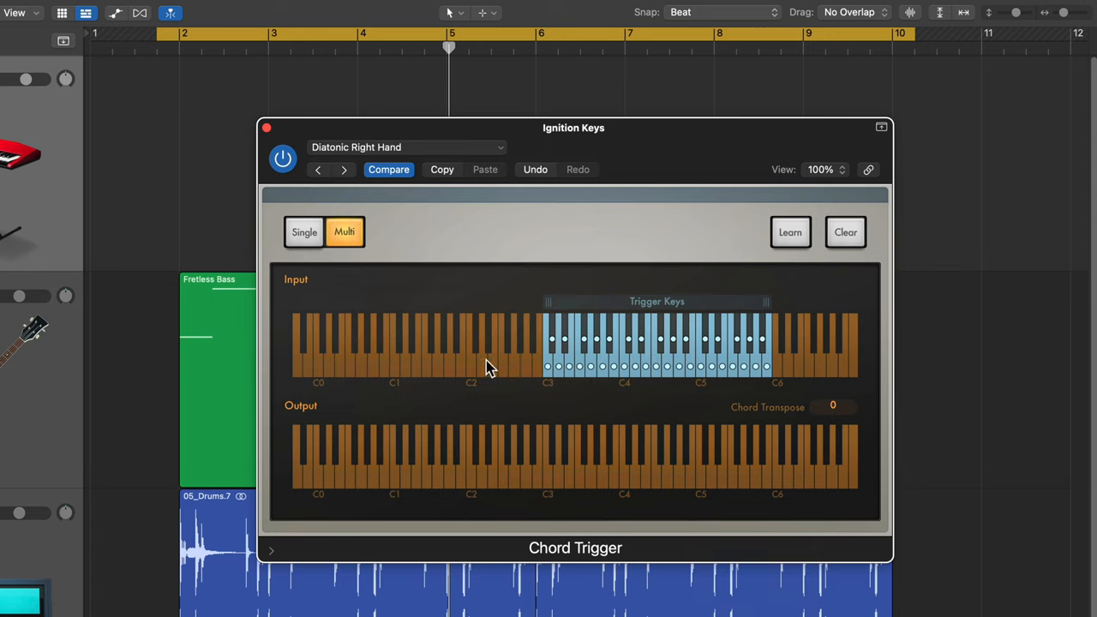
{"action": "mouse_move", "coordinate": [623, 235]}
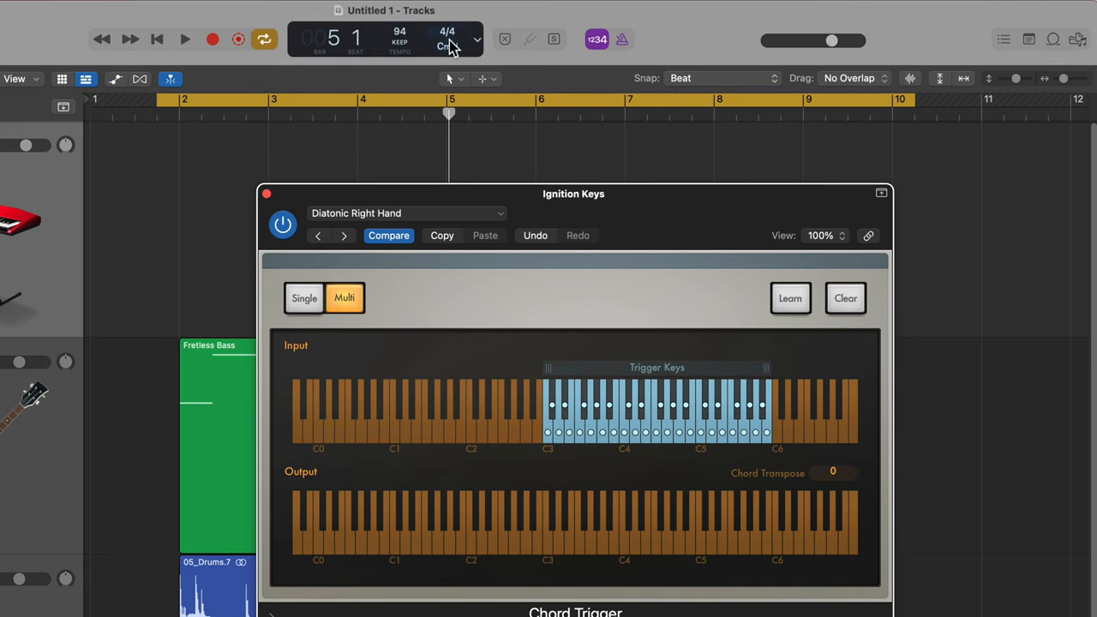
Bring up the project key list from the LCD key display
{"action": "left_click", "coordinate": [446, 45]}
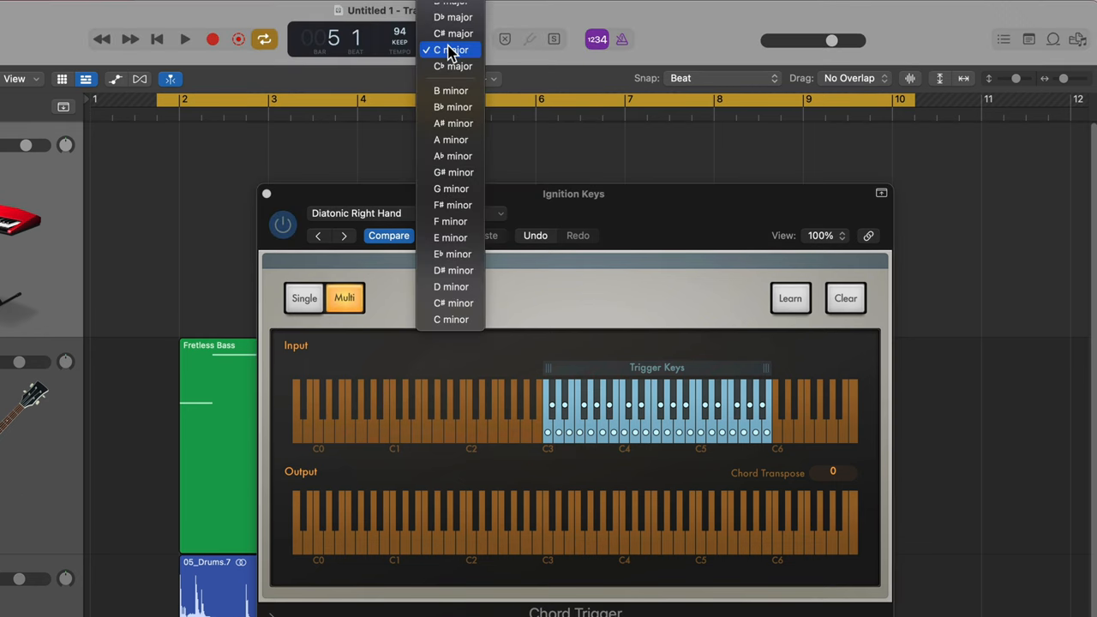
{"action": "mouse_move", "coordinate": [466, 140]}
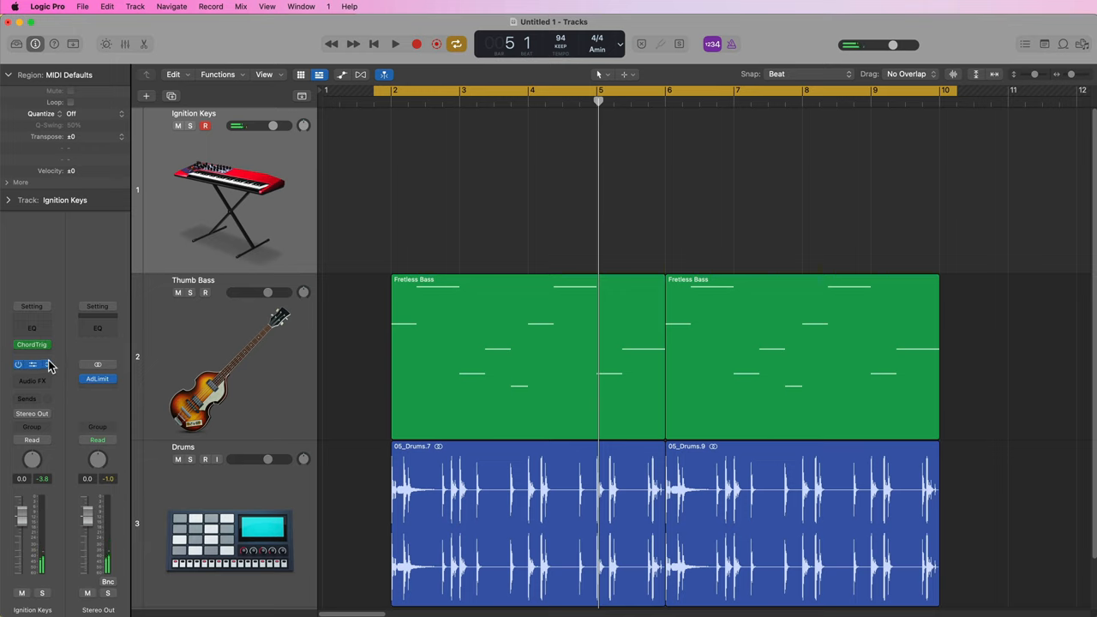
Add a Transposer after Chord Trigger set to -12 semitones, then start recording
{"action": "left_click", "coordinate": [32, 344]}
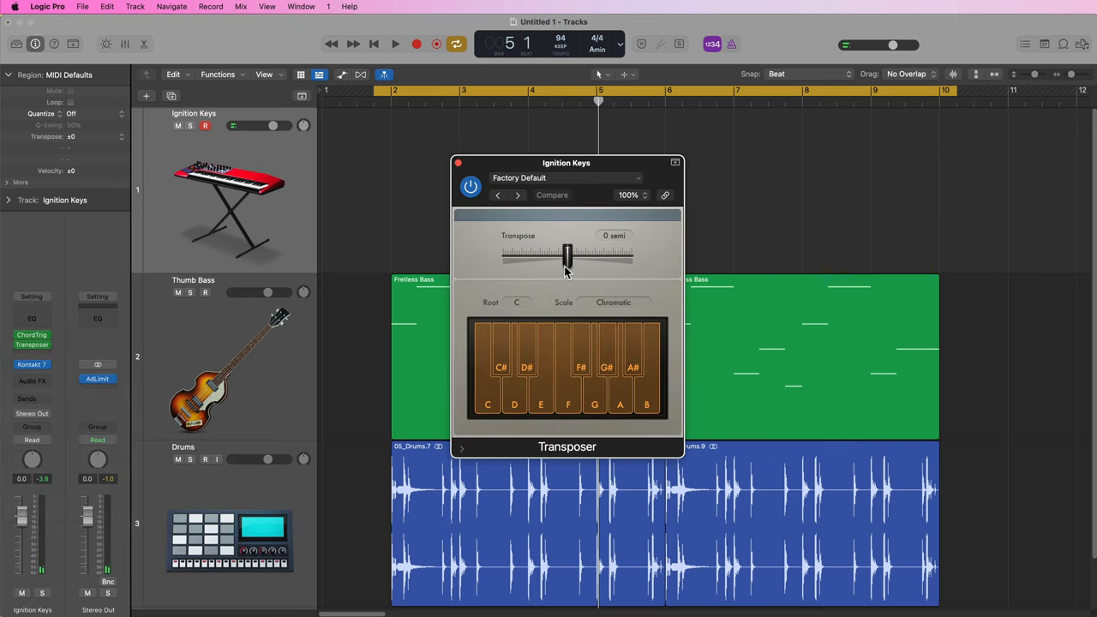
{"action": "left_click_drag", "start_coordinate": [567, 256], "coordinate": [536, 256]}
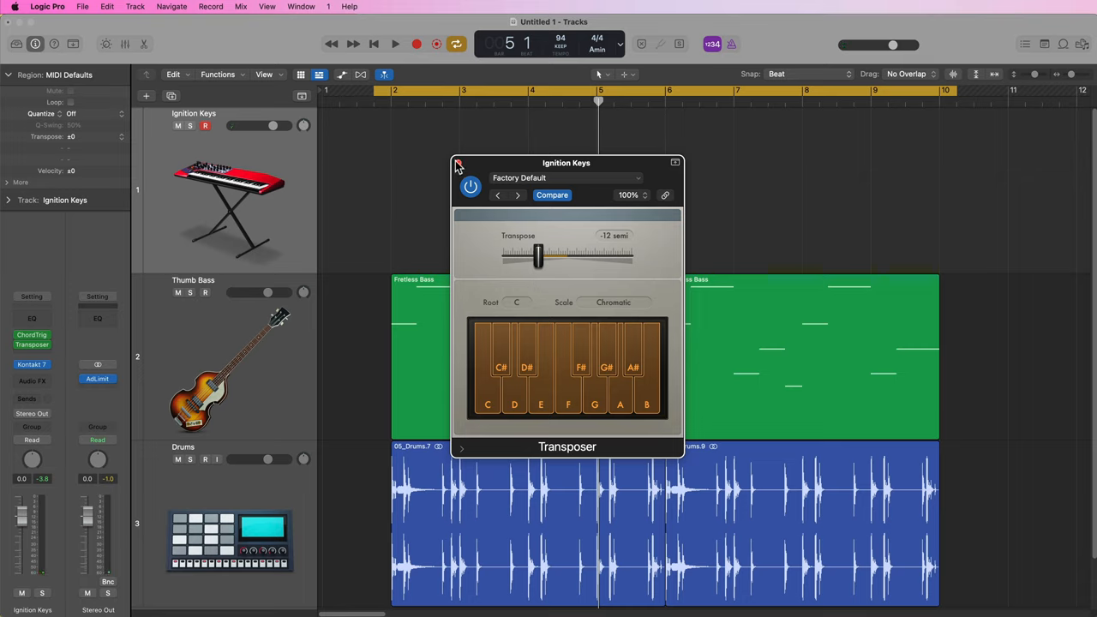
{"action": "left_click", "coordinate": [458, 163]}
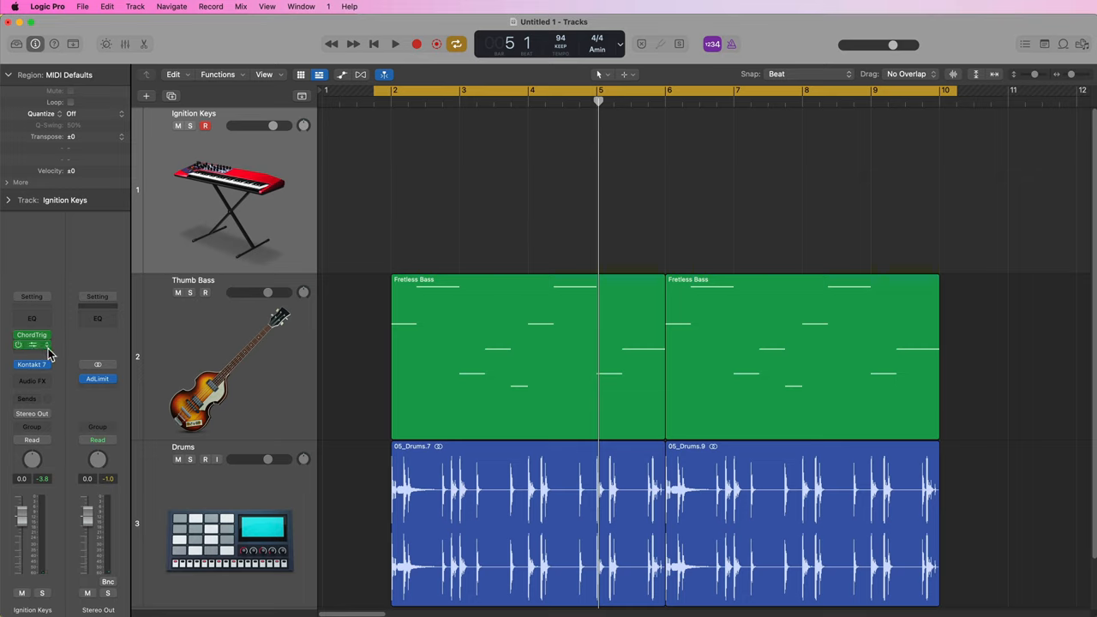
{"action": "left_click", "coordinate": [32, 344]}
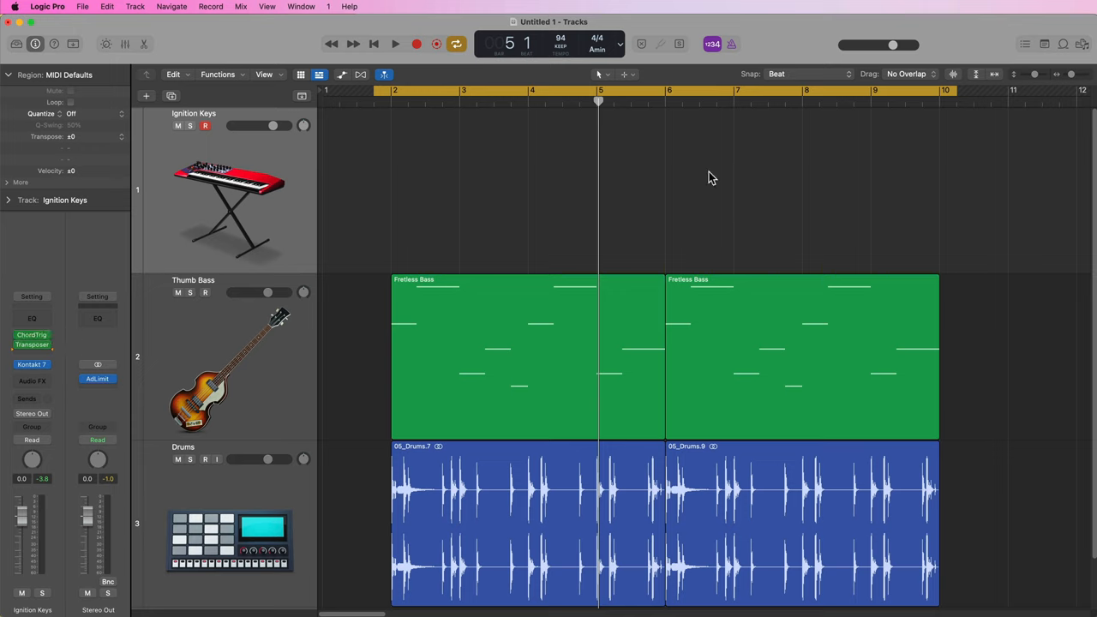
{"action": "mouse_move", "coordinate": [517, 183]}
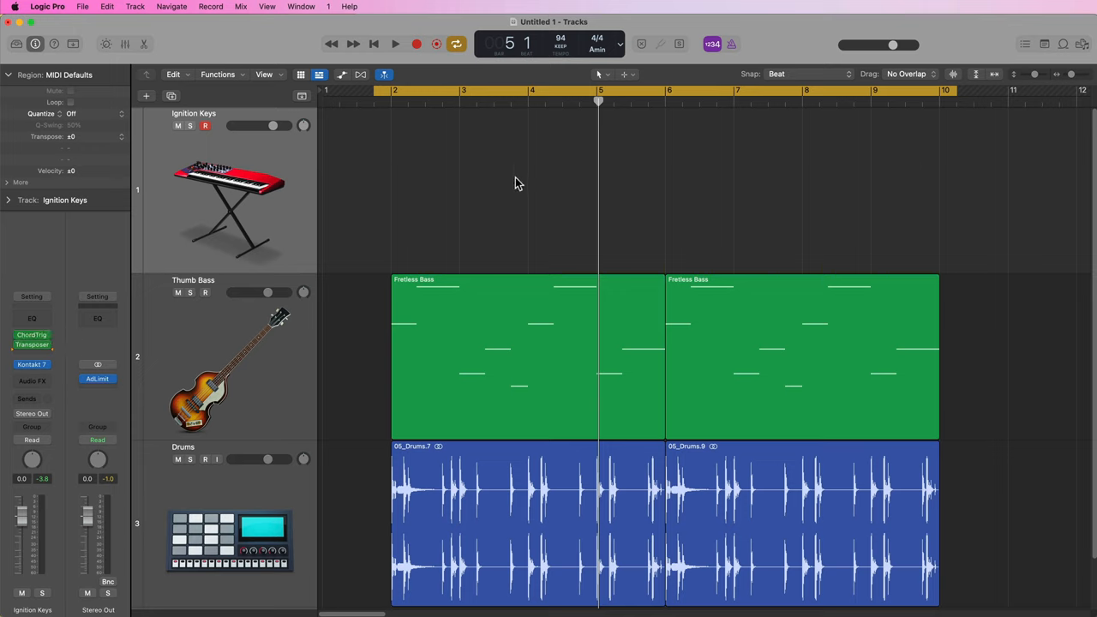
{"action": "left_click", "coordinate": [396, 43]}
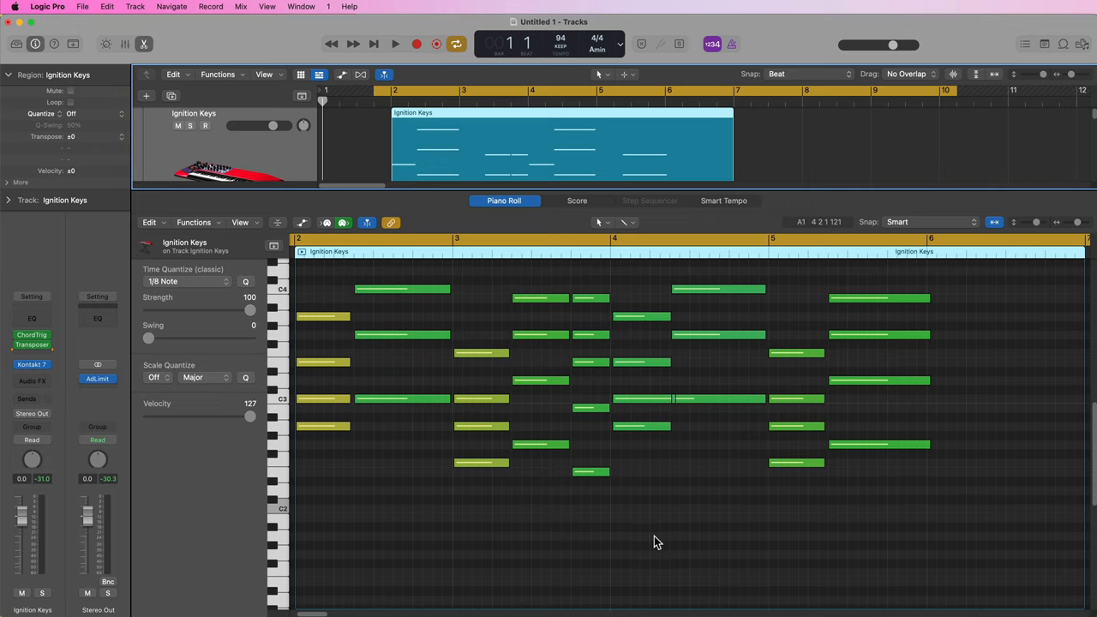
{"action": "mouse_move", "coordinate": [674, 409]}
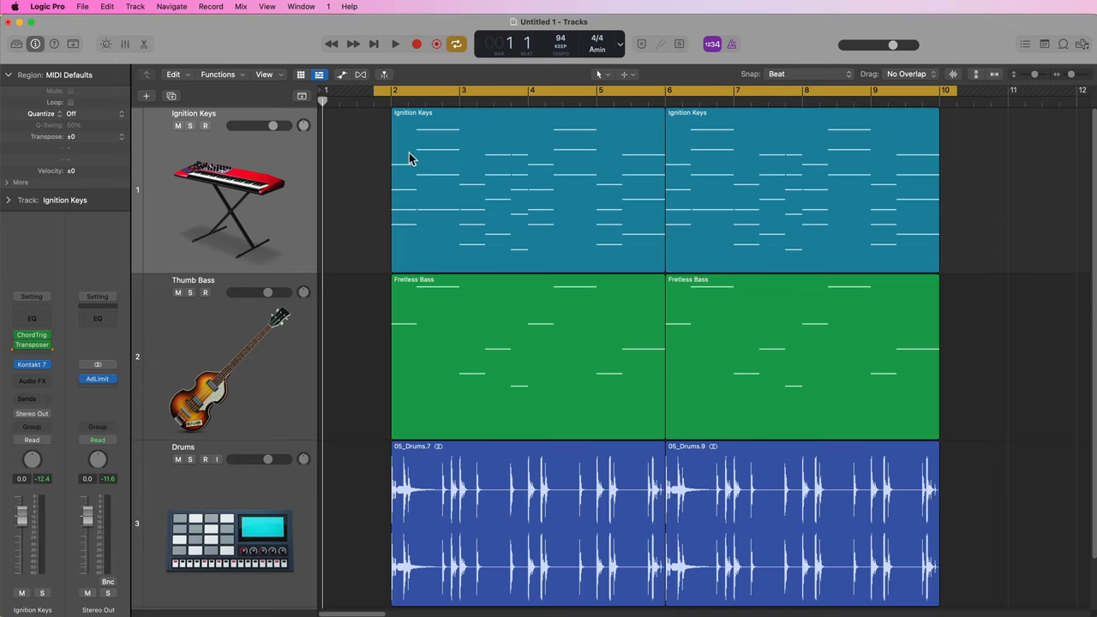
{"action": "mouse_move", "coordinate": [7, 325]}
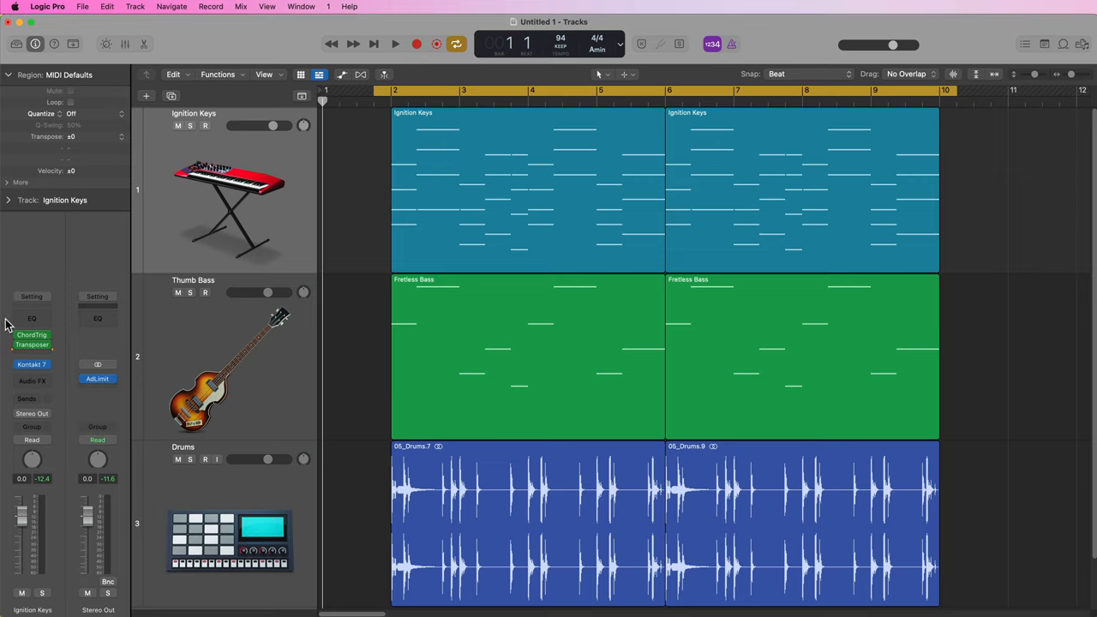
{"action": "left_click", "coordinate": [32, 339]}
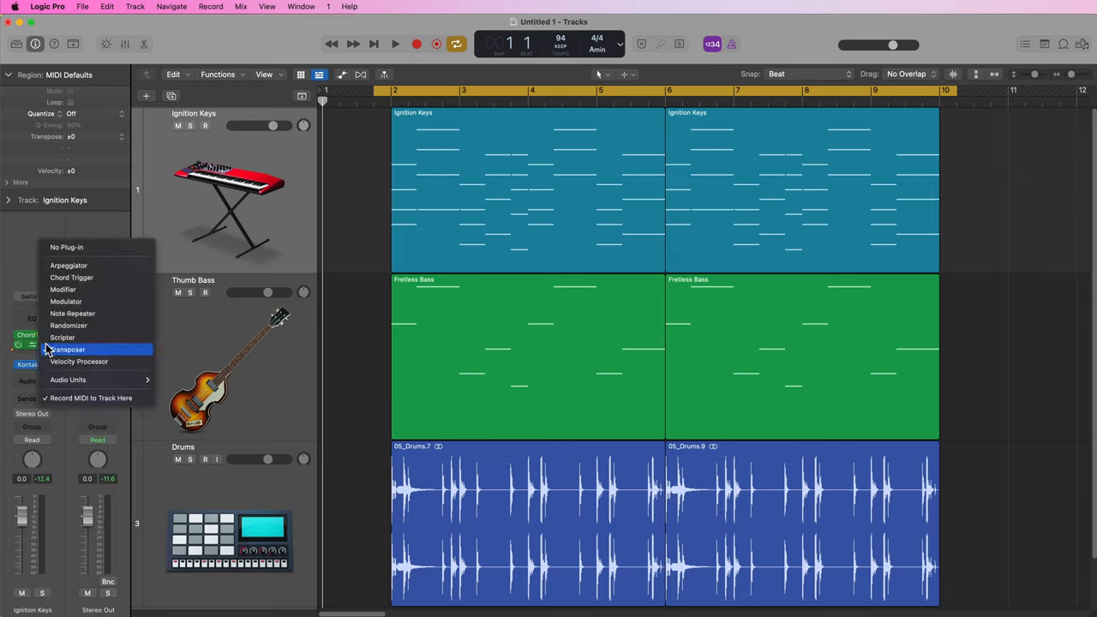
{"action": "left_click", "coordinate": [69, 349]}
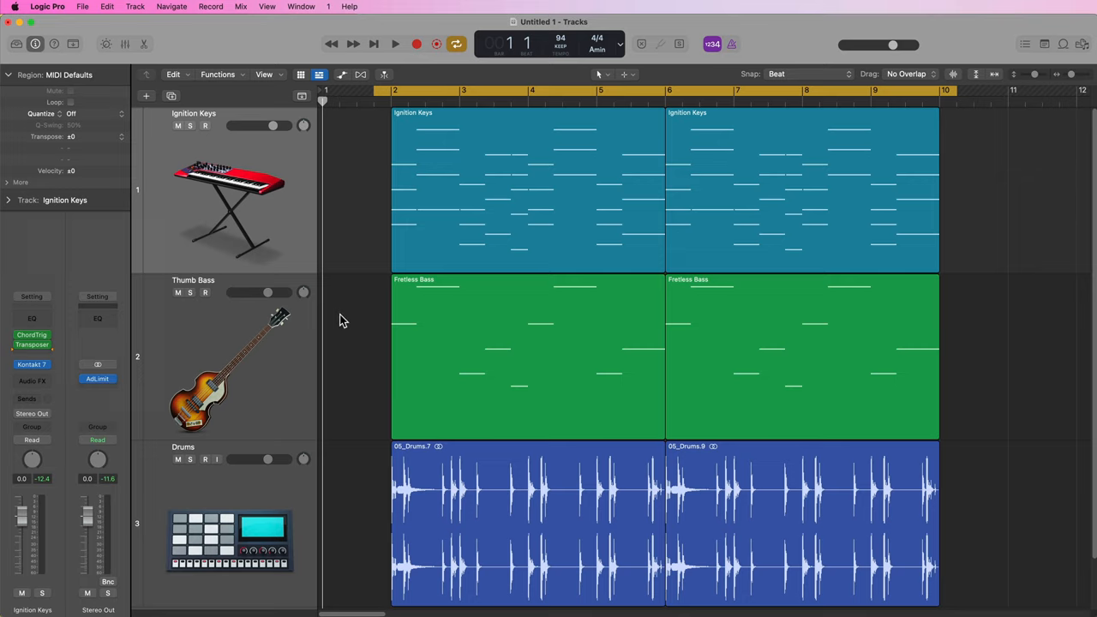
{"action": "left_click", "coordinate": [396, 44]}
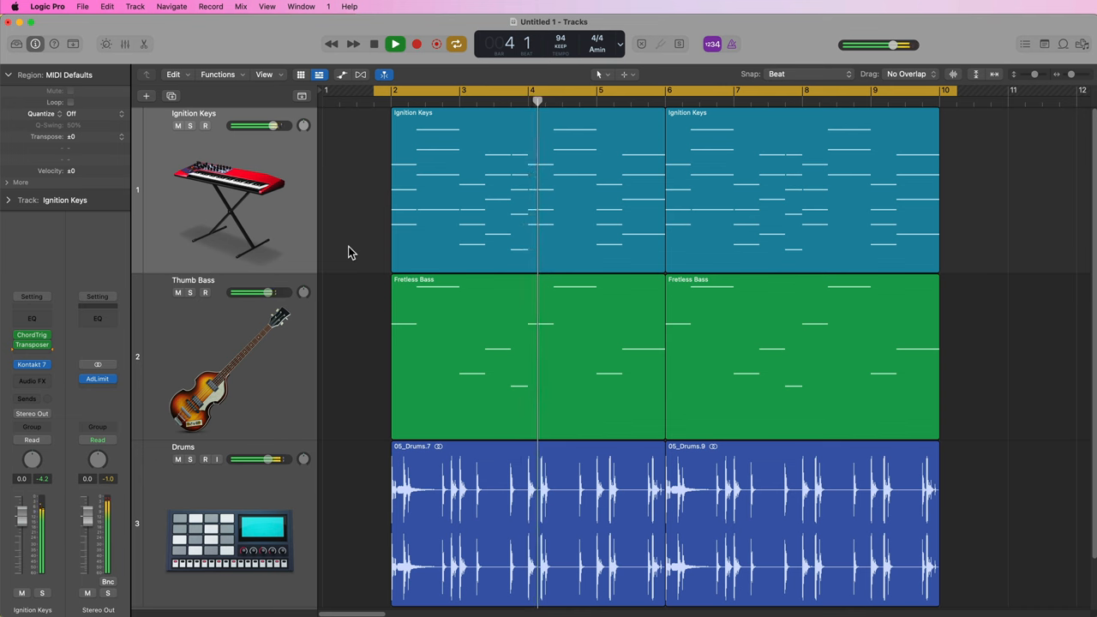
{"action": "left_click", "coordinate": [374, 44]}
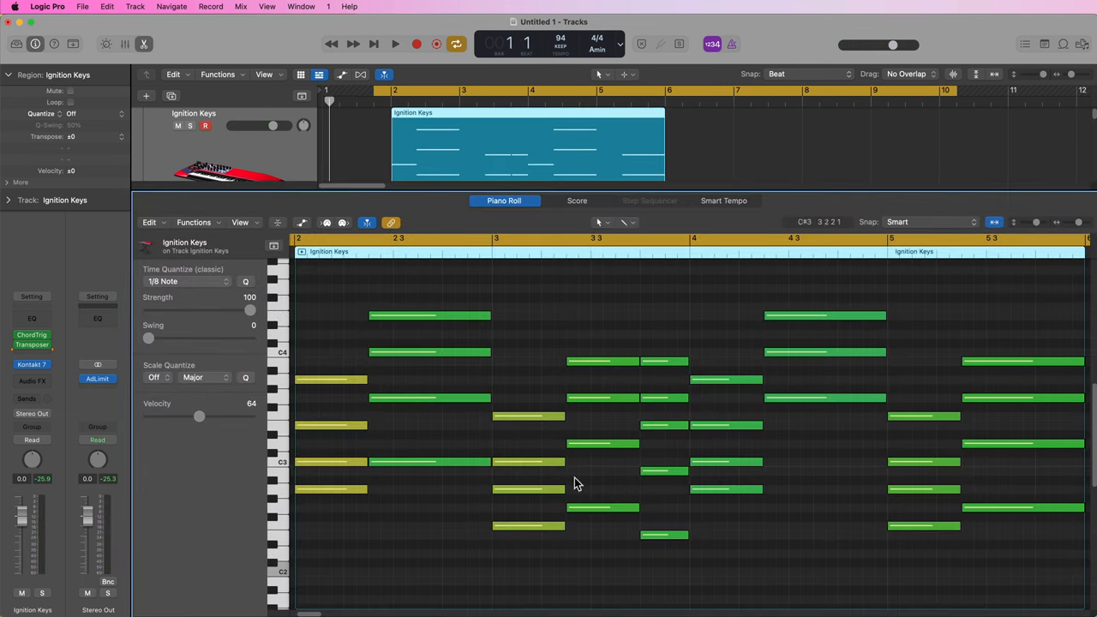
{"action": "mouse_move", "coordinate": [817, 543]}
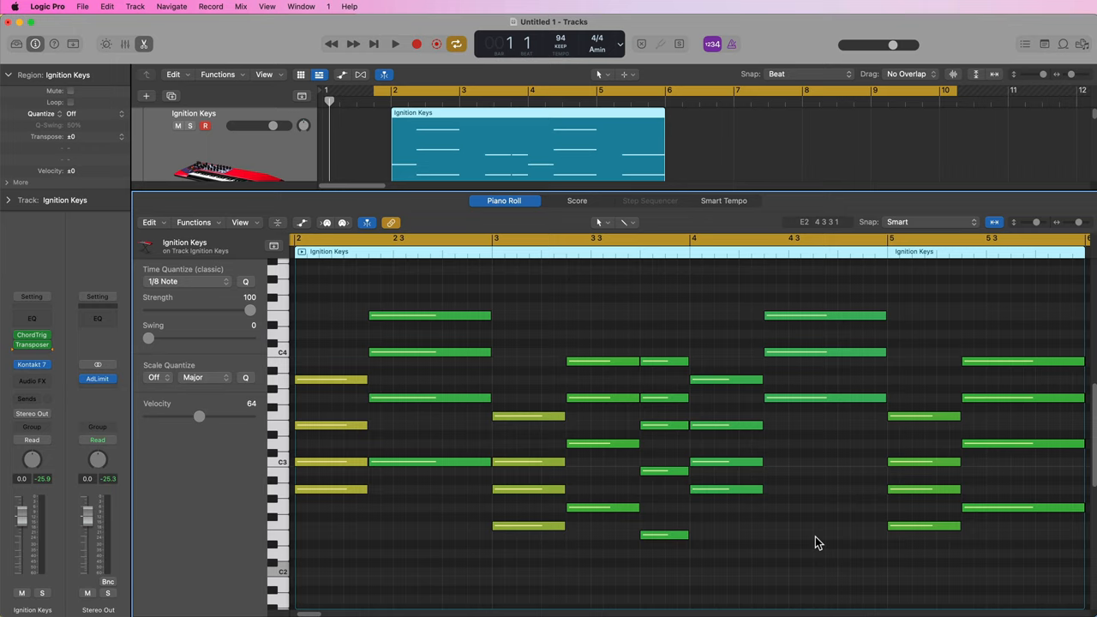
{"action": "mouse_move", "coordinate": [782, 366]}
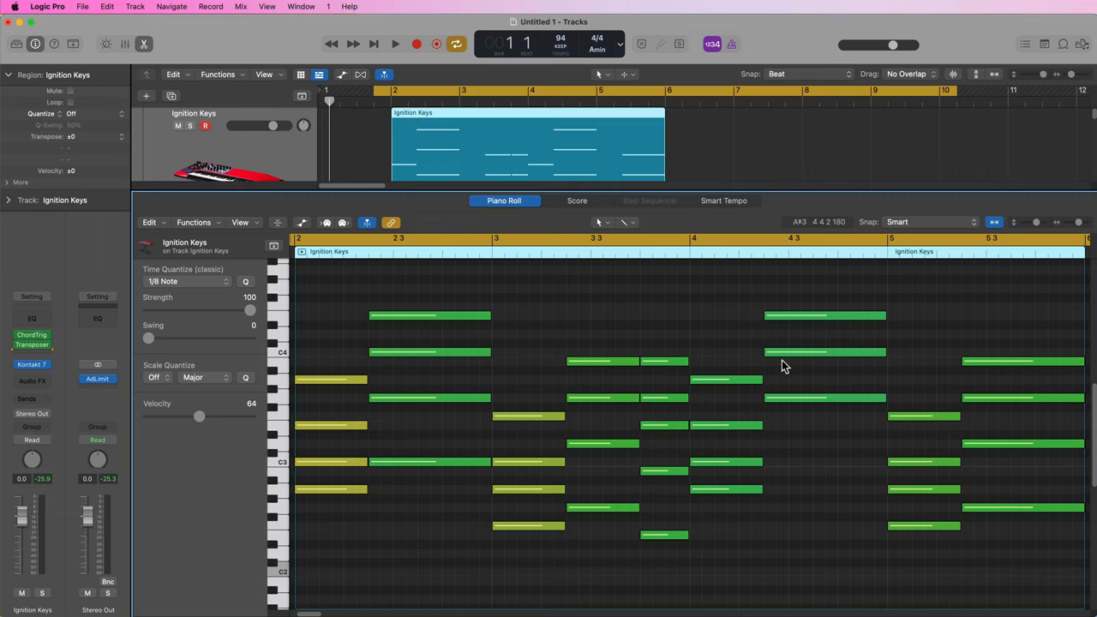
{"action": "mouse_move", "coordinate": [826, 523]}
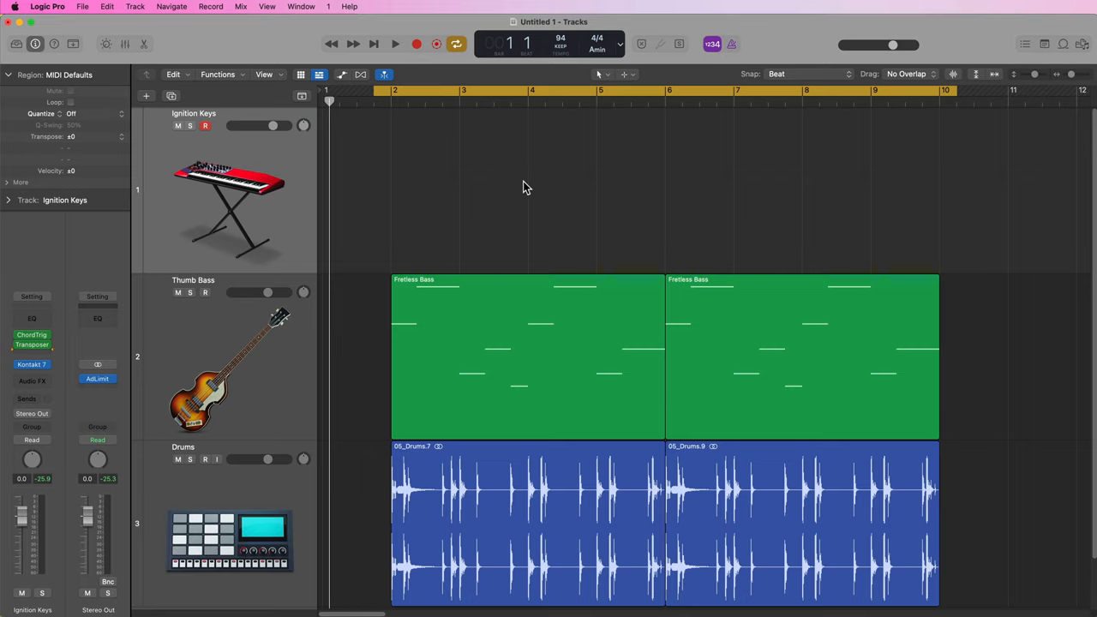
Re-arm the Ignition Keys track for a new recording
{"action": "left_click", "coordinate": [416, 44]}
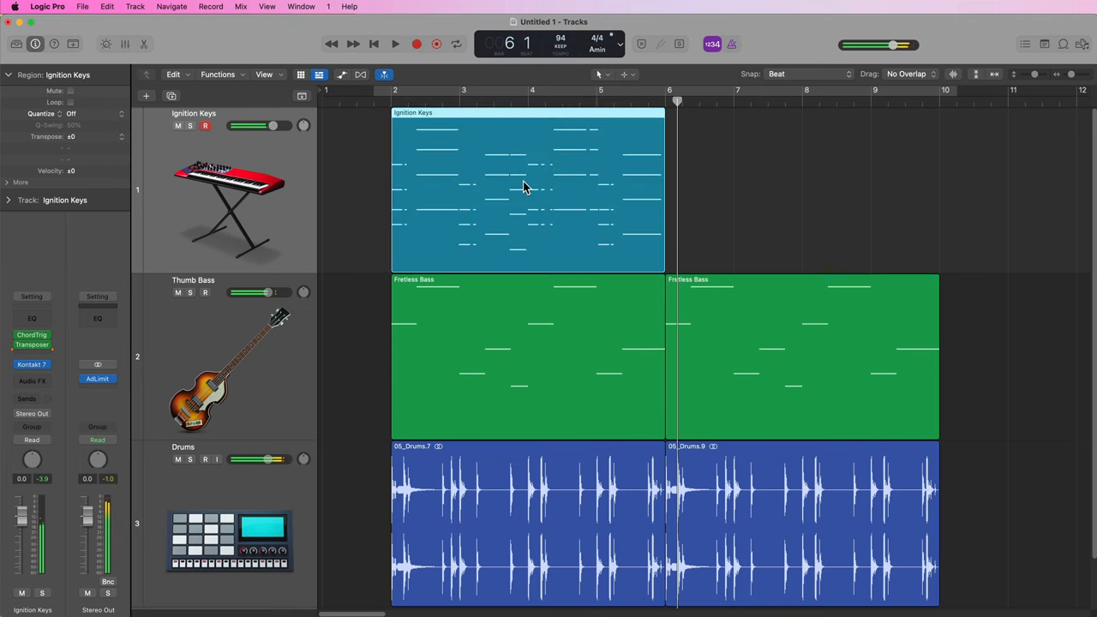
Show the newly recorded chord region's notes in the Piano Roll
{"action": "double_click", "coordinate": [527, 188]}
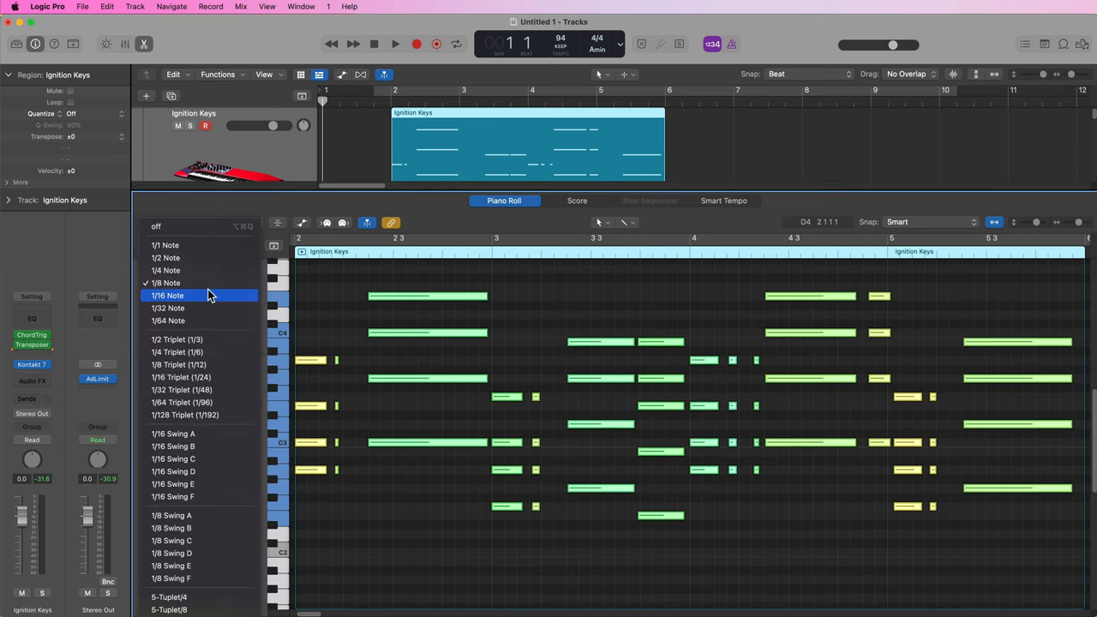
Choose 1/16 Note as the Time Quantize resolution for the region
{"action": "left_click", "coordinate": [167, 295]}
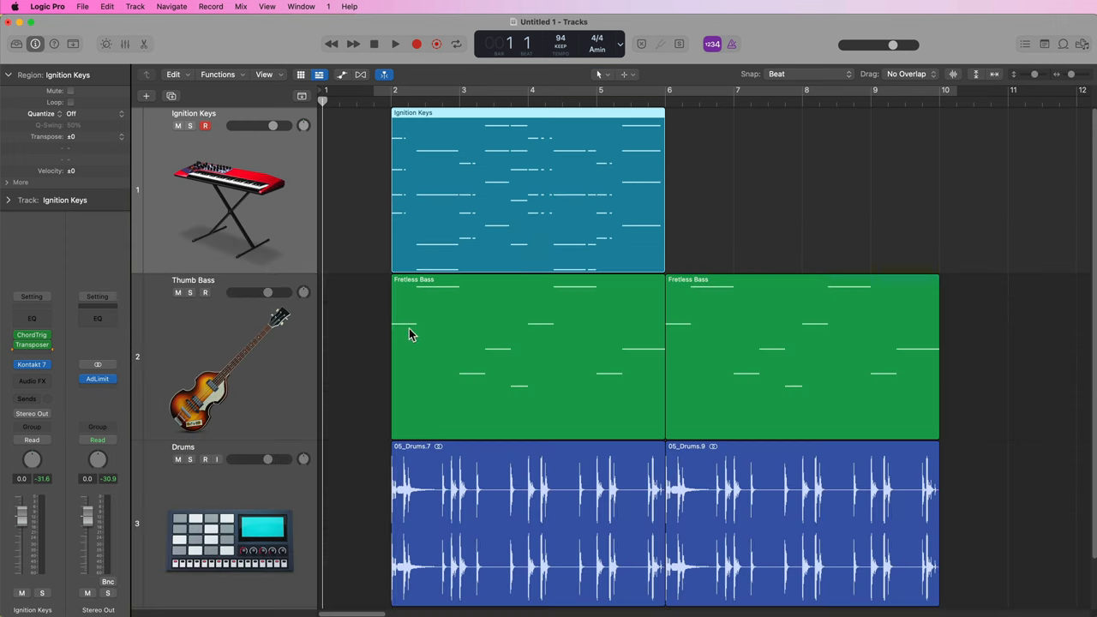
{"action": "left_click", "coordinate": [395, 43]}
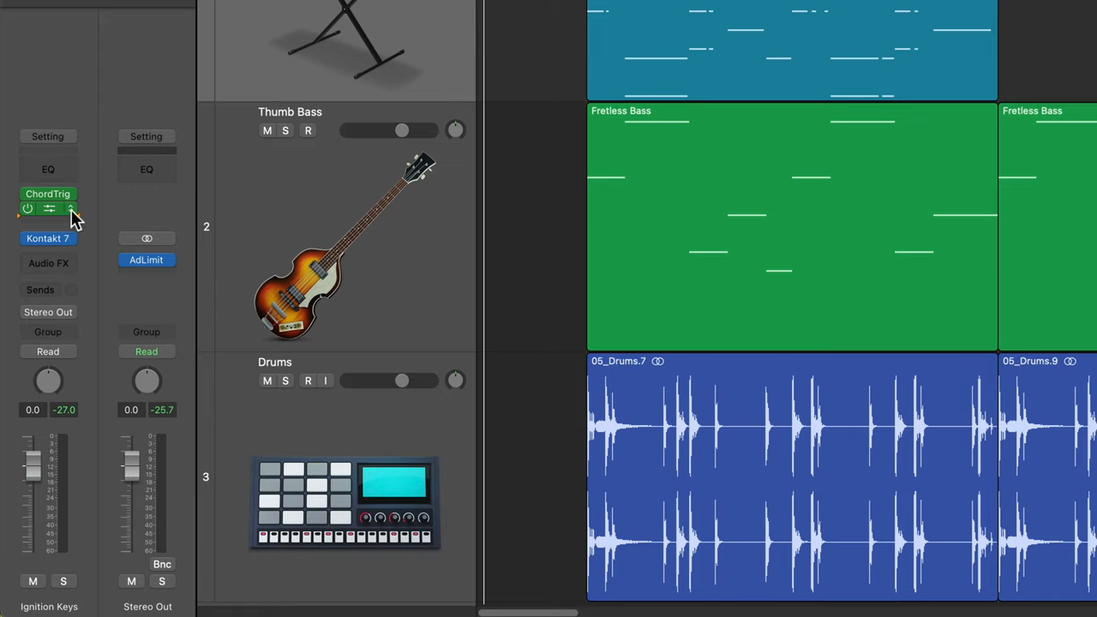
Bypass ChordTrig and Transposer to hear the raw take, then re-enable ChordTrig
{"action": "left_click", "coordinate": [48, 210]}
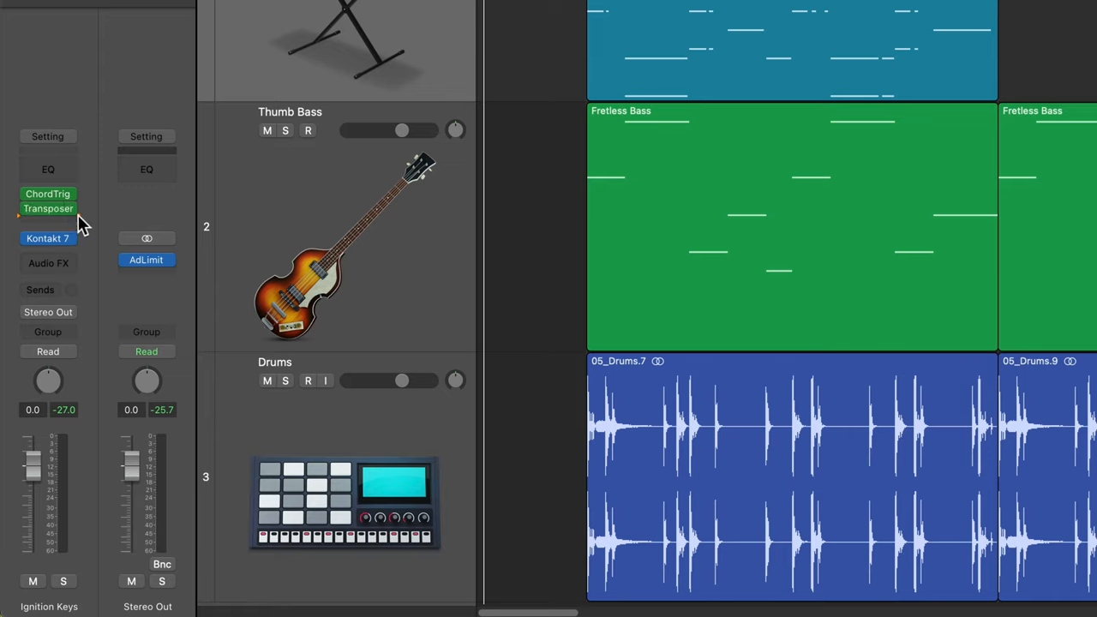
{"action": "mouse_move", "coordinate": [84, 221]}
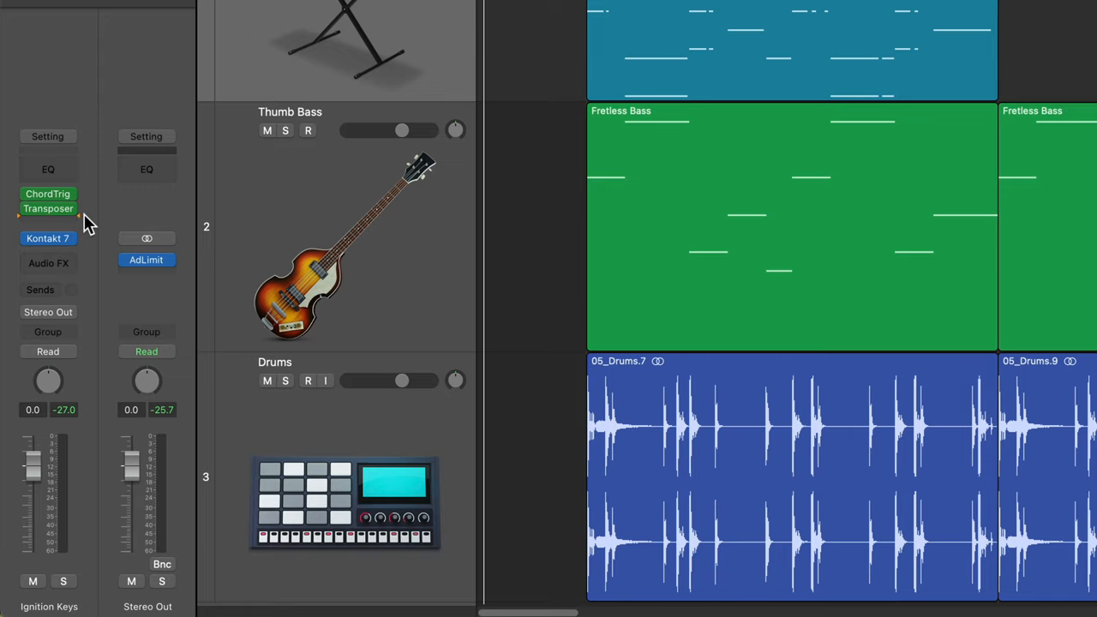
{"action": "left_click", "coordinate": [48, 208]}
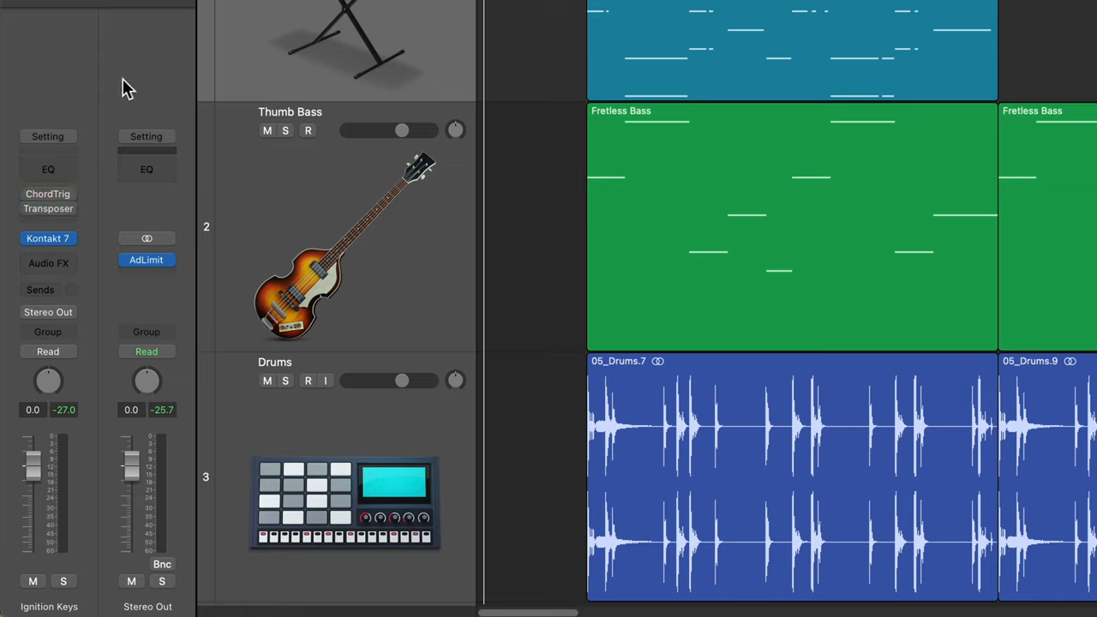
{"action": "left_click", "coordinate": [48, 193]}
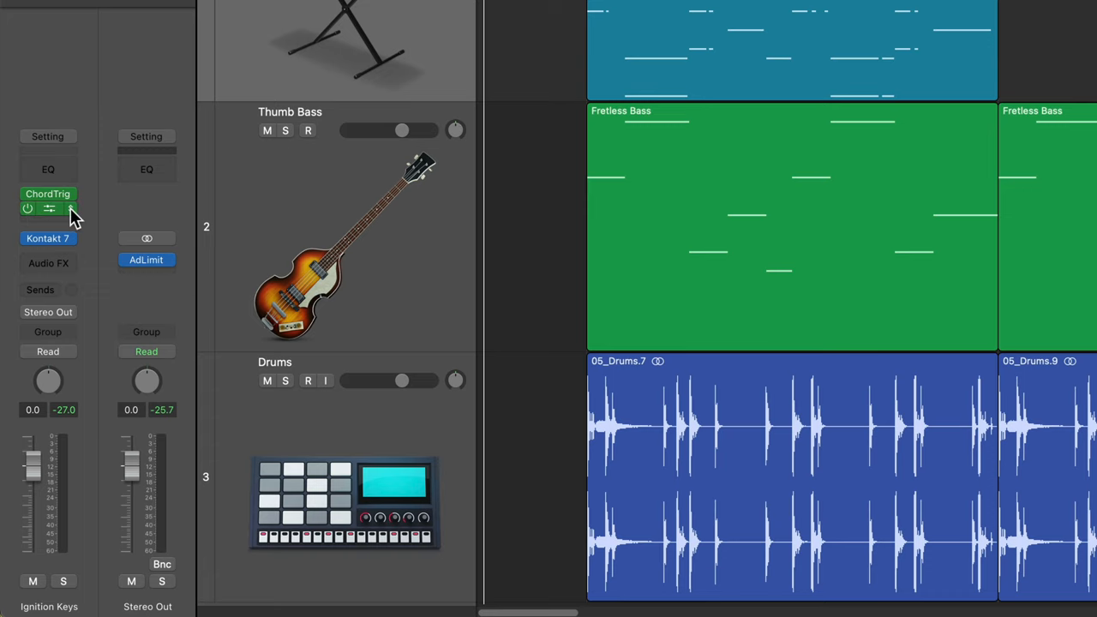